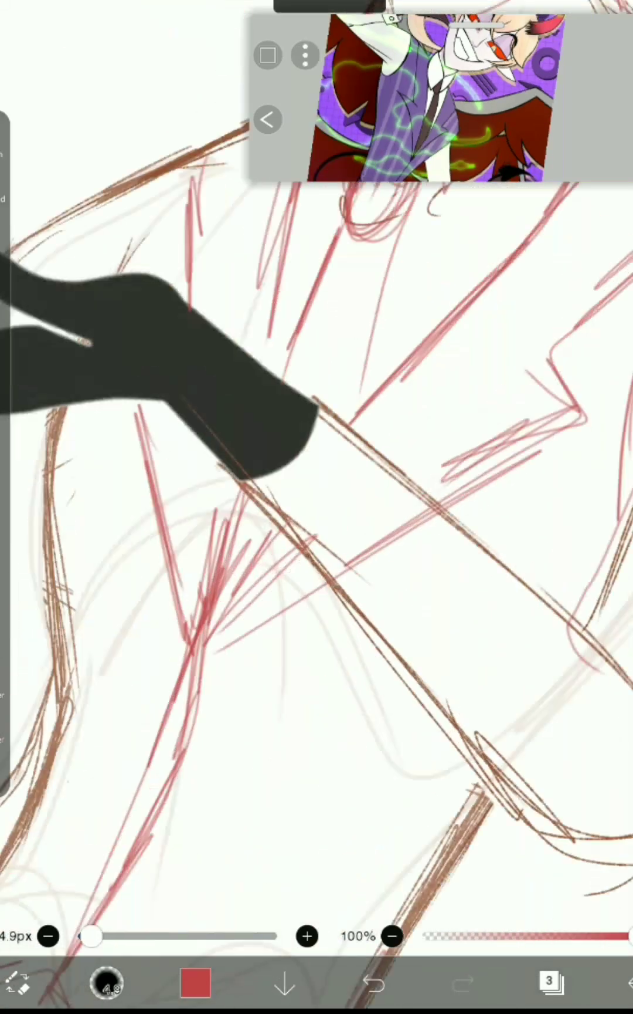
Undo the last stray stroke on the dark grey glove silhouette
click(373, 982)
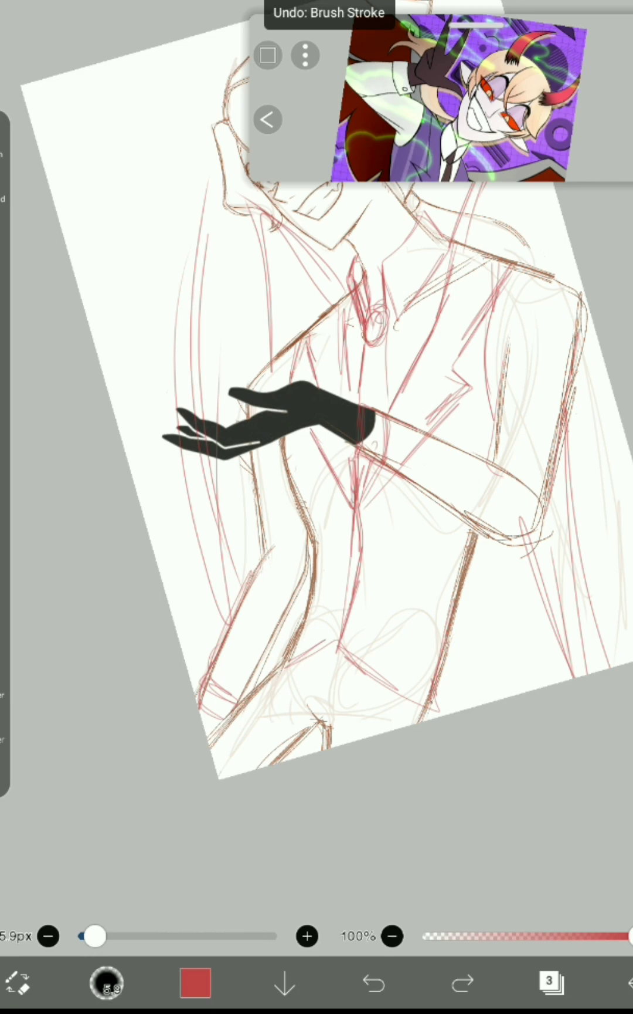
Trace the gloved hand, cuff and arm in thin black lines on a new layer
click(550, 981)
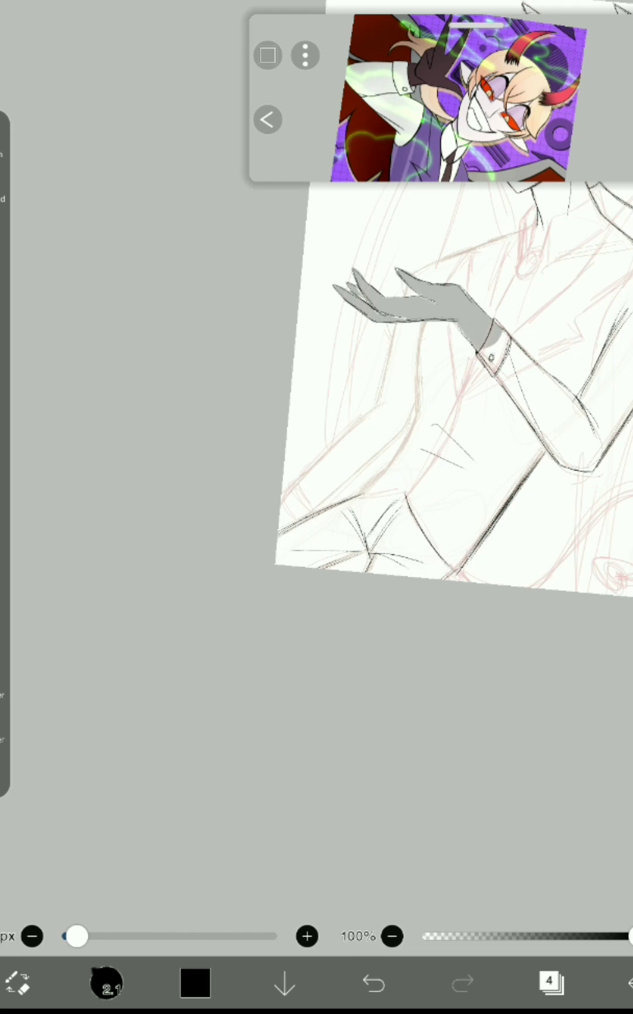
Fill the vest with flat purple and neighbouring areas with brown beneath the line art
click(373, 982)
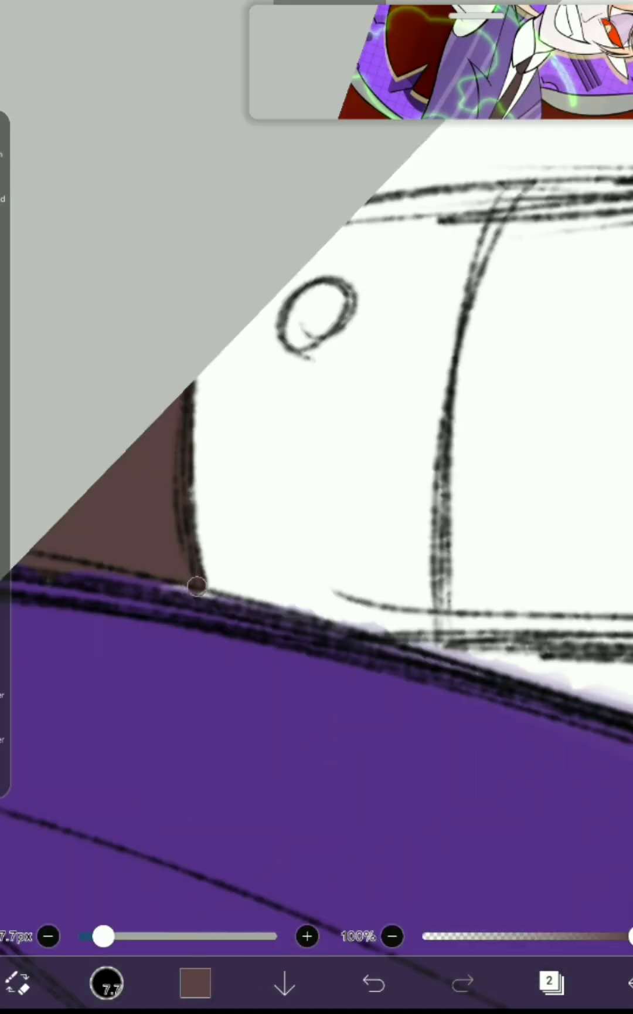
Paint the horn flat red and fill the hair with pale beige
click(550, 982)
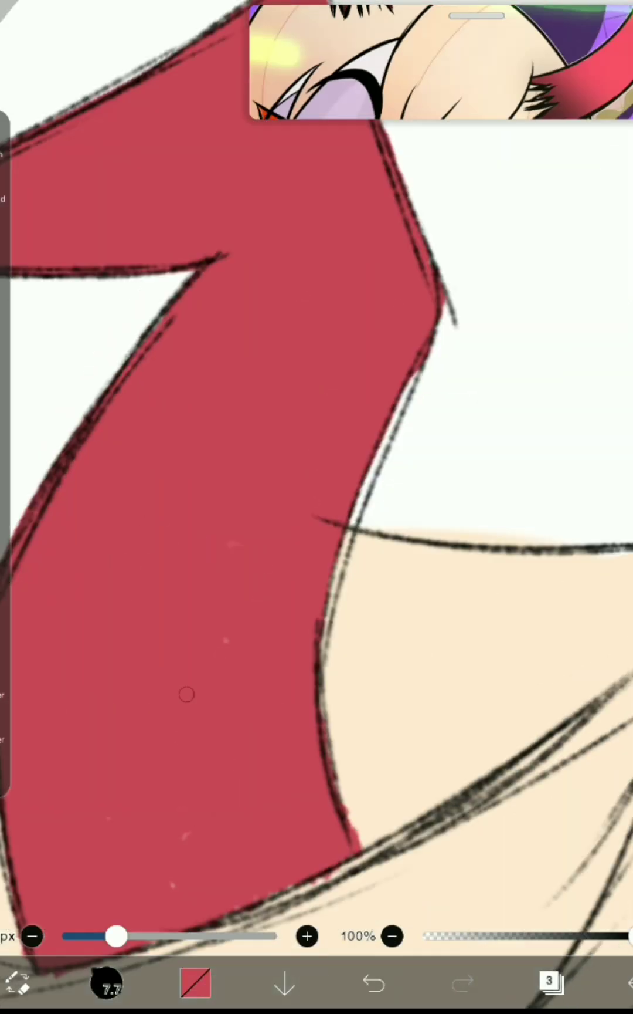
Erase red spill from the hair and shade both horns with dark red gradients
click(550, 983)
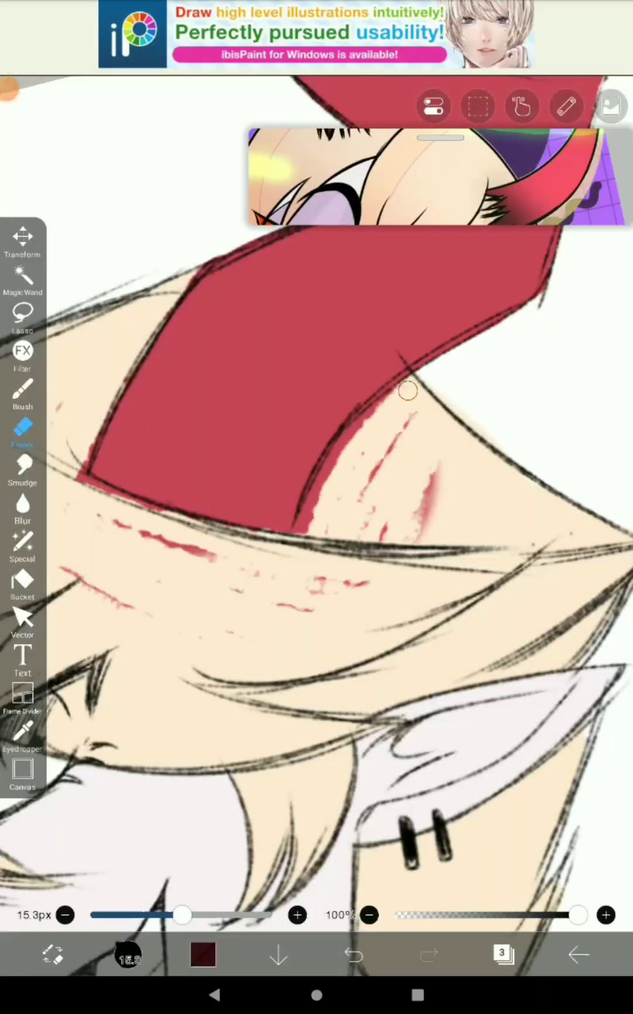
click(23, 391)
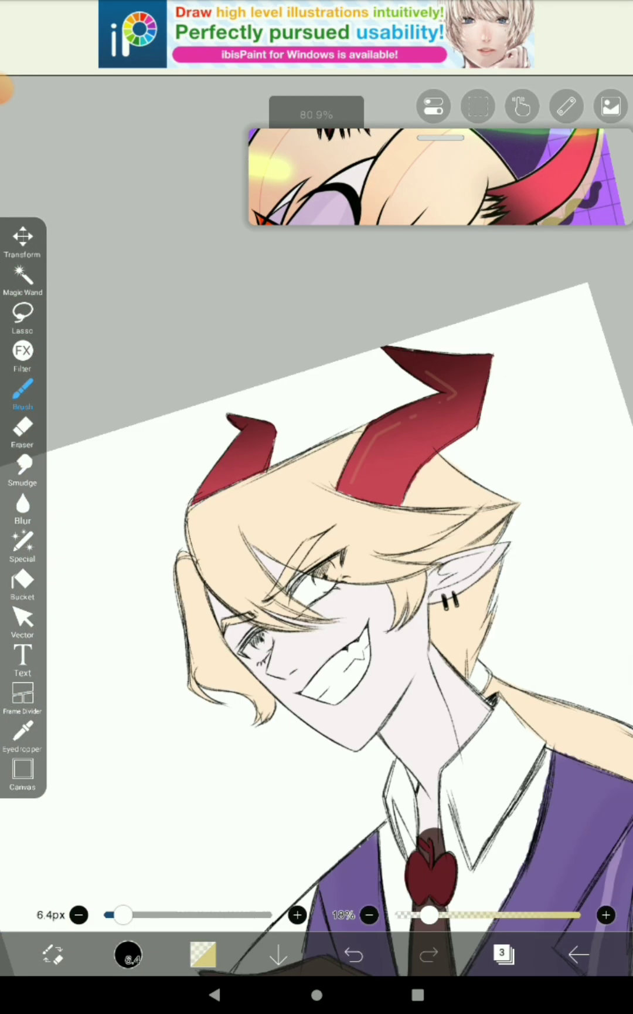
Brush warm orange hair strands on layer 3, set to Overlay at 71%
click(504, 954)
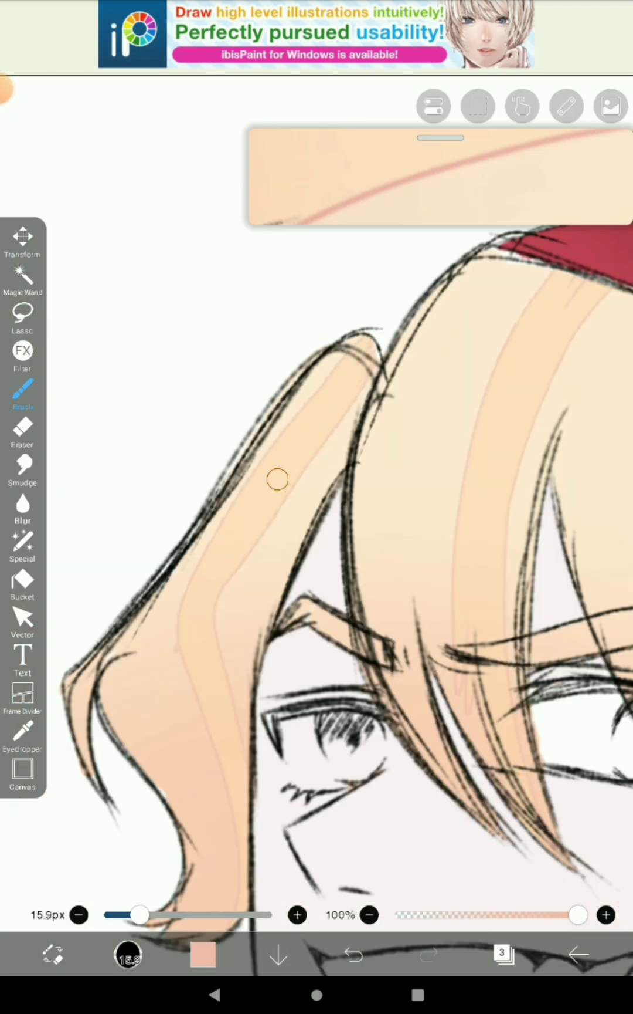
click(504, 954)
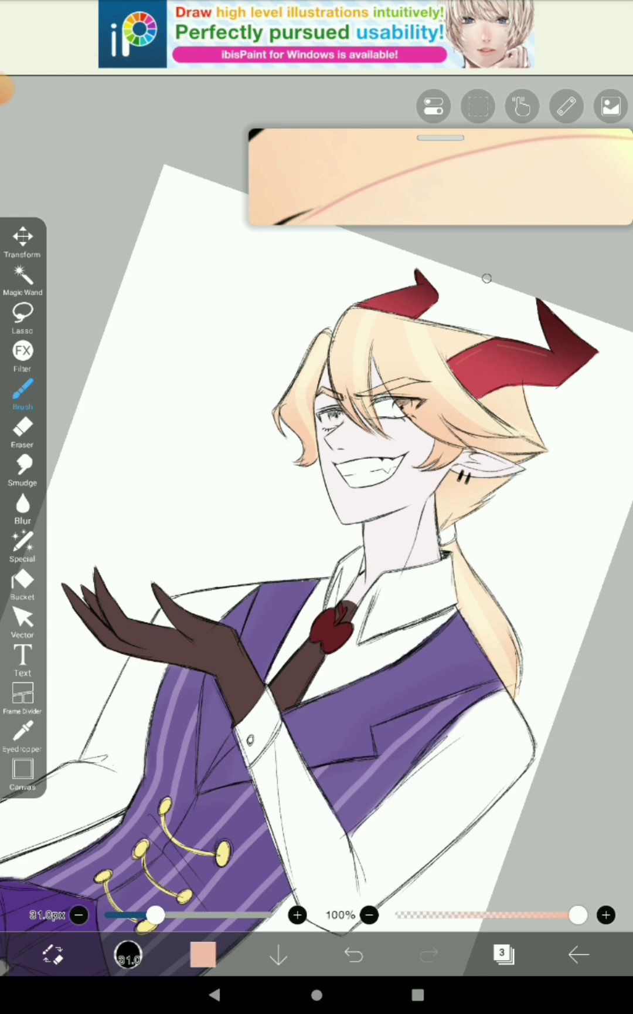
click(504, 955)
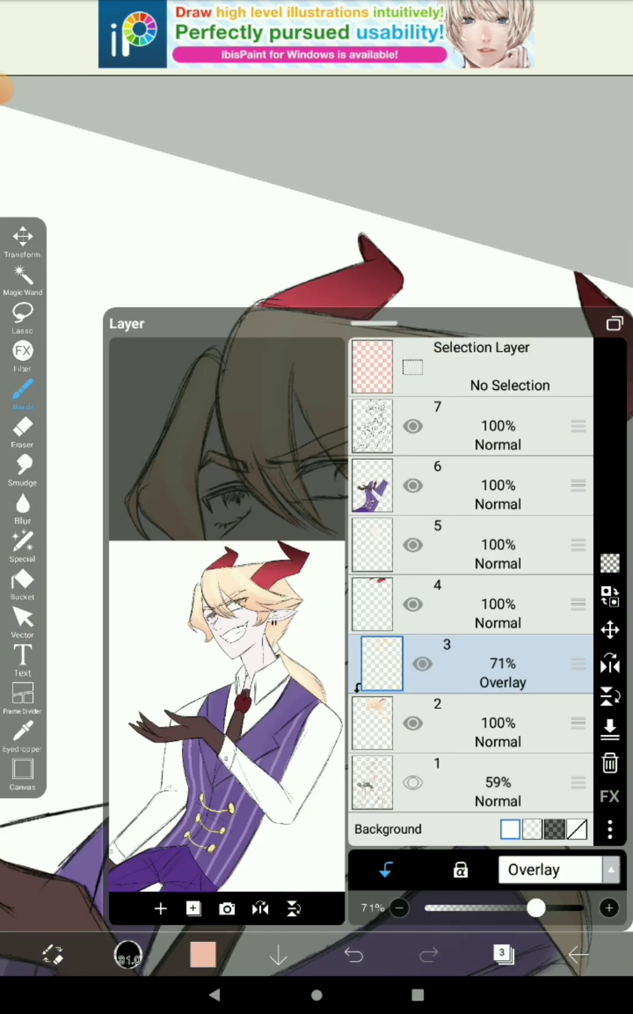